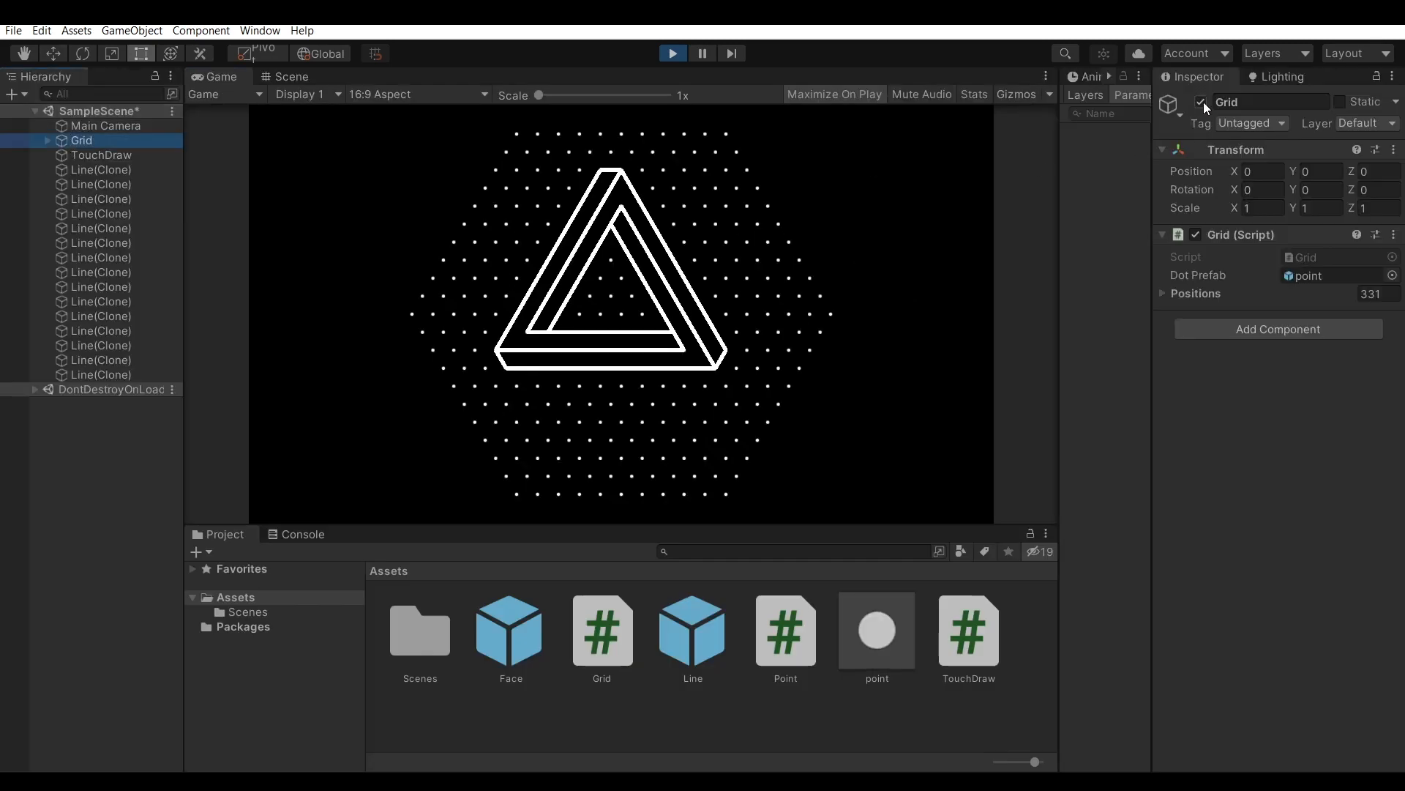
# Step: Open the Grid.cs script from the Grid object's Inspector into Visual Studio Code
pyautogui.click(1202, 103)
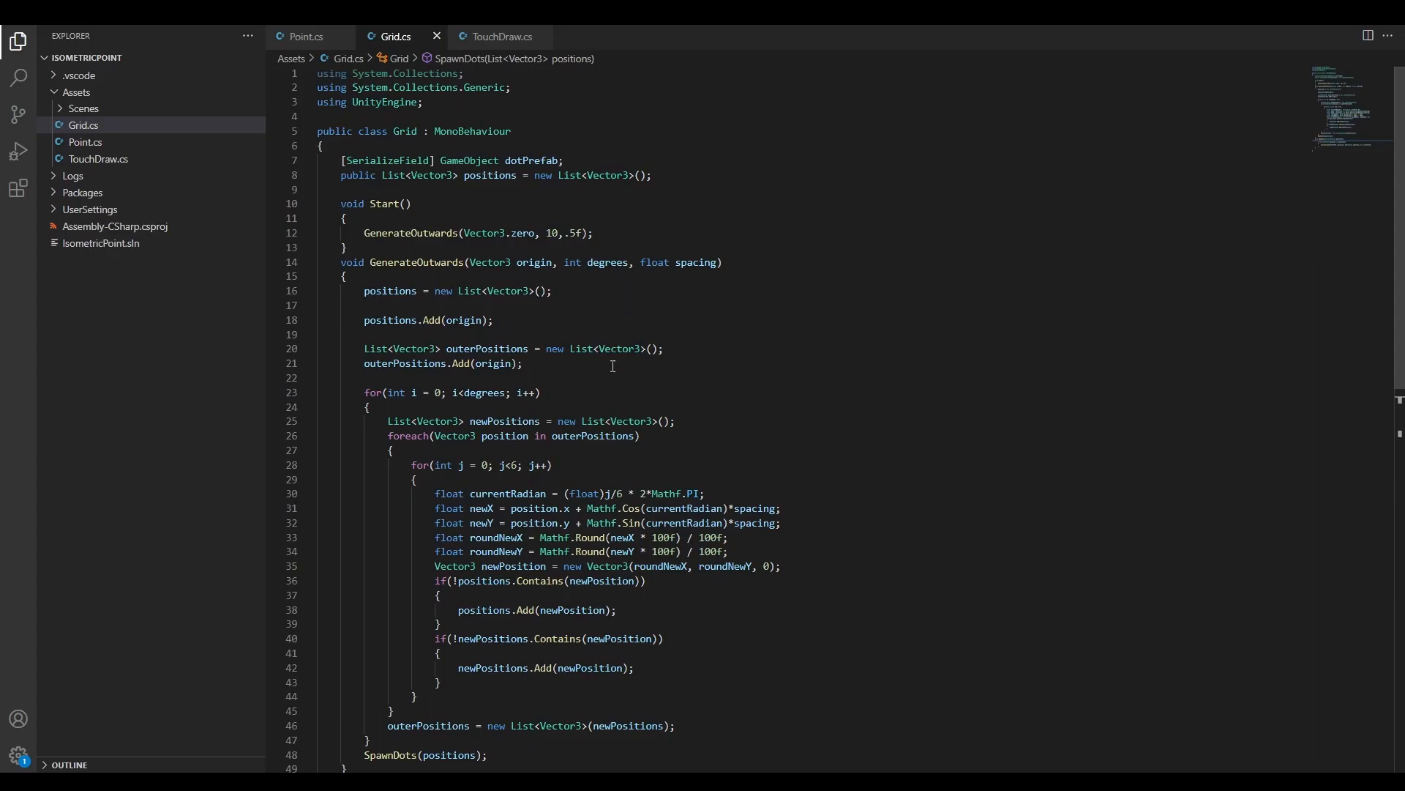
pyautogui.doubleClick(529, 262)
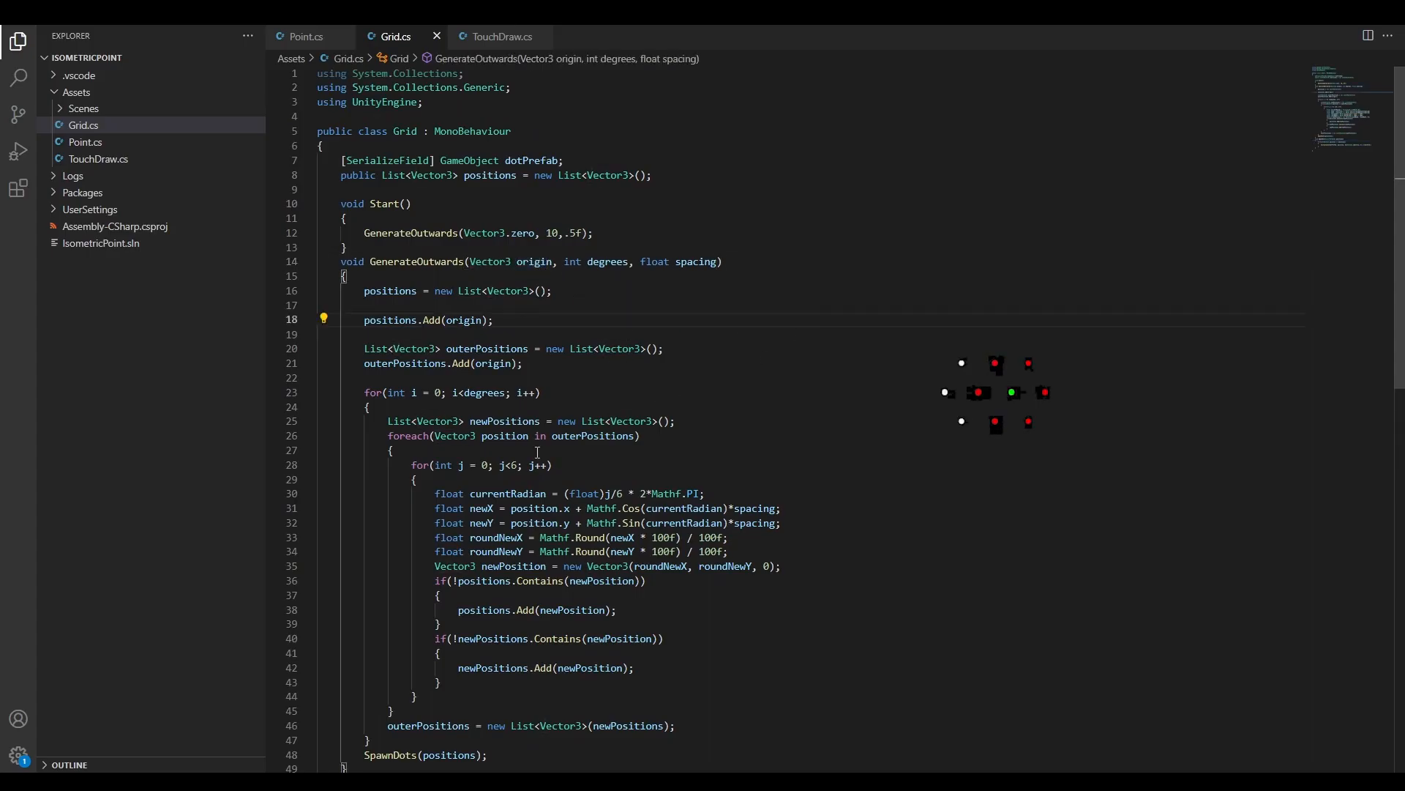
pyautogui.moveTo(434, 494); pyautogui.dragTo(439, 594)
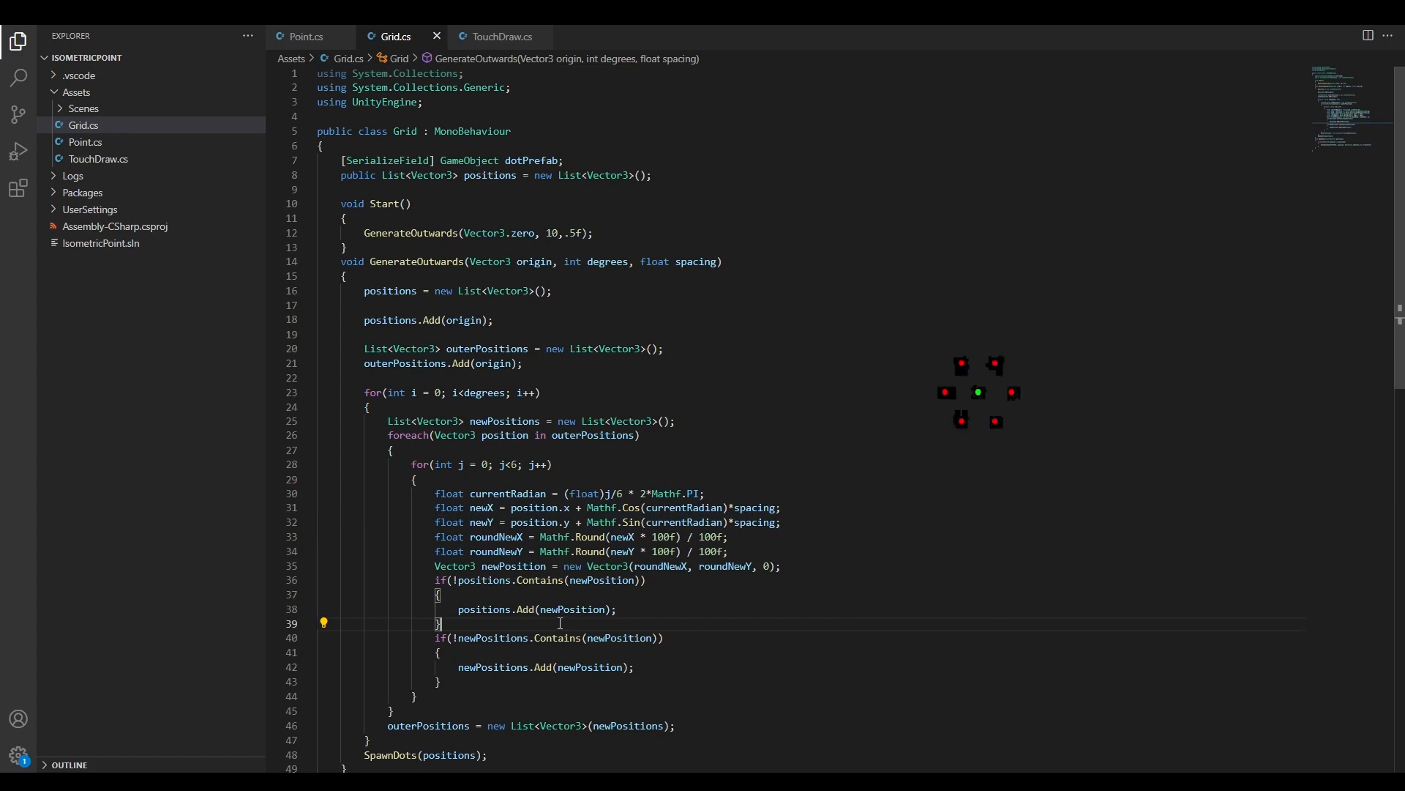
pyautogui.moveTo(443, 580); pyautogui.dragTo(439, 624)
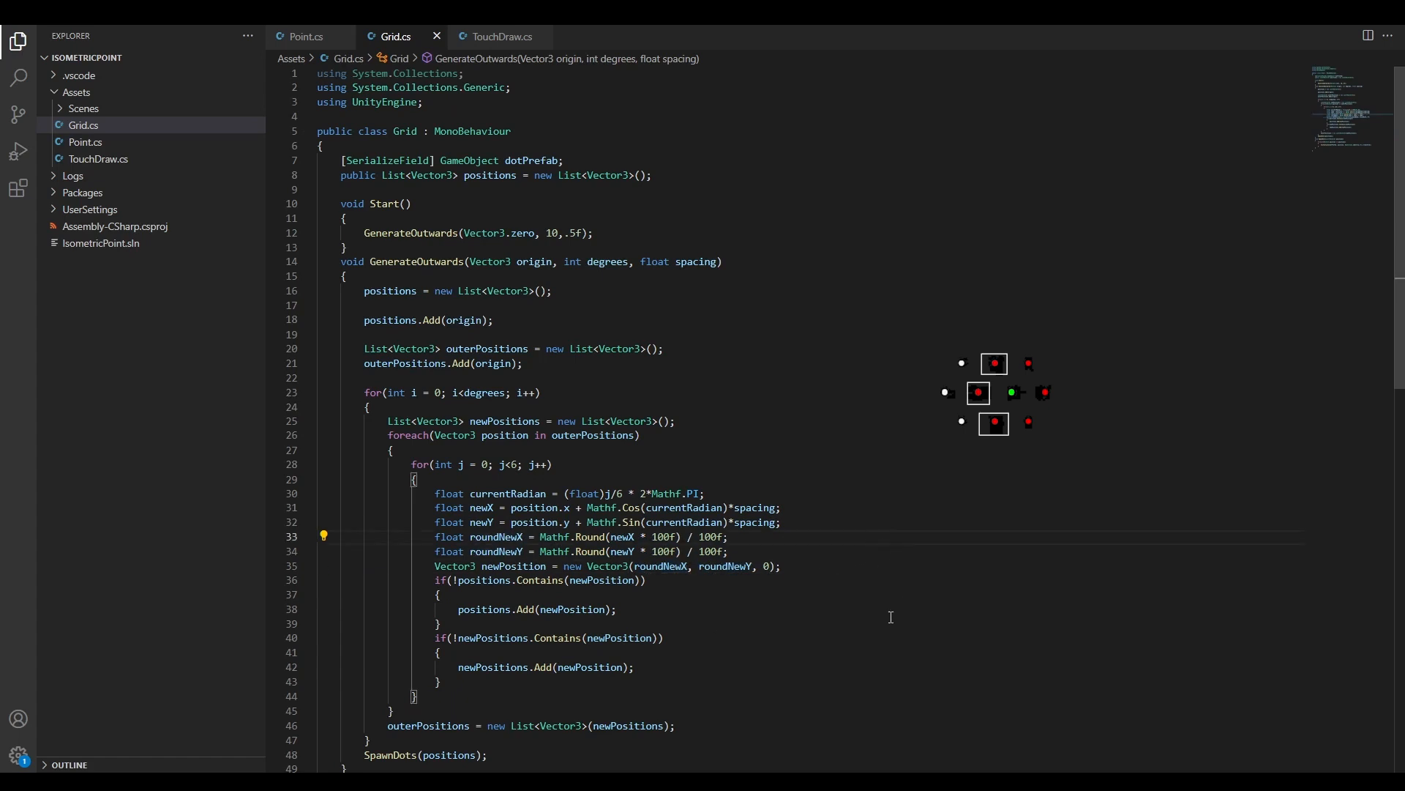
# Step: Scroll to SpawnDots and select the Instantiate line that spawns a dot prefab per position
pyautogui.scroll(-3)
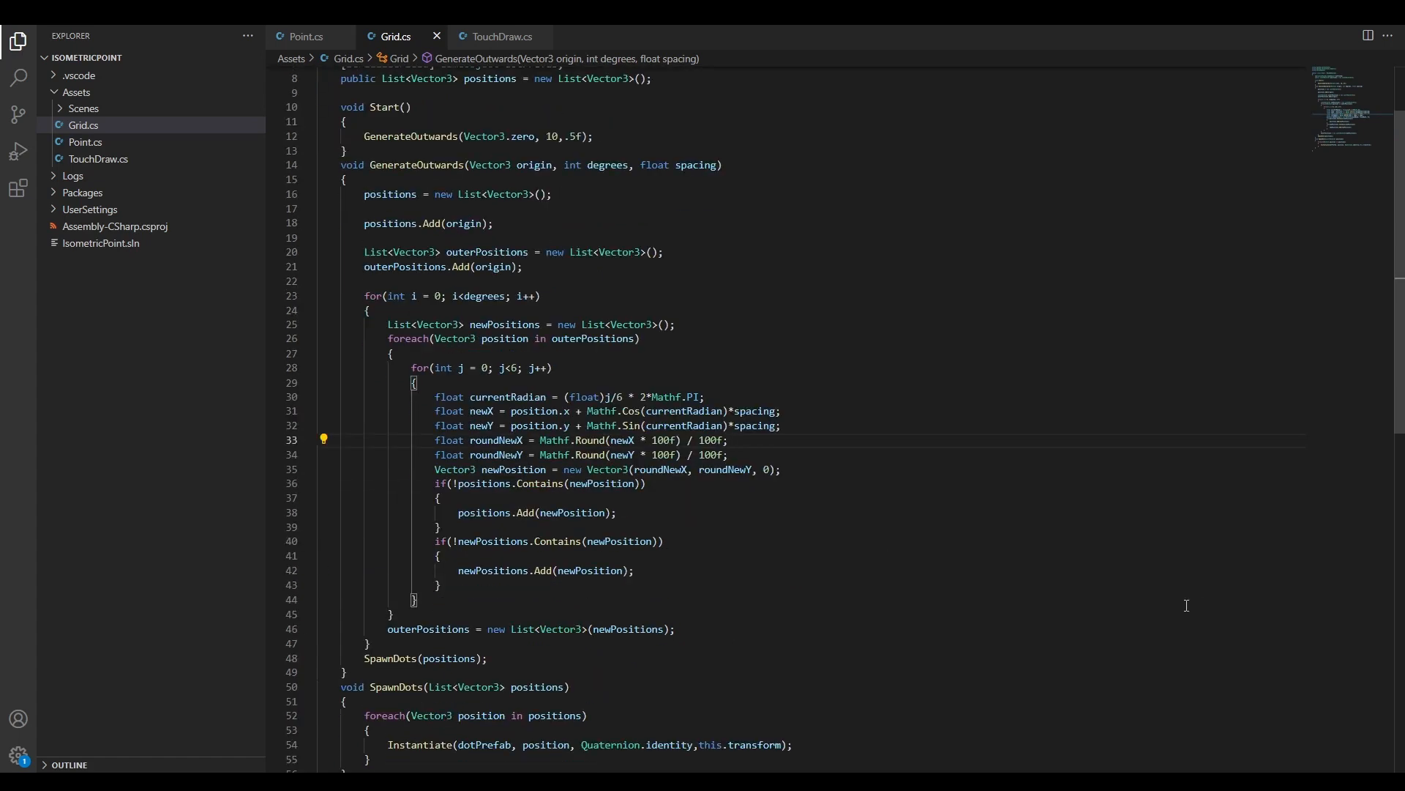
pyautogui.moveTo(1227, 717)
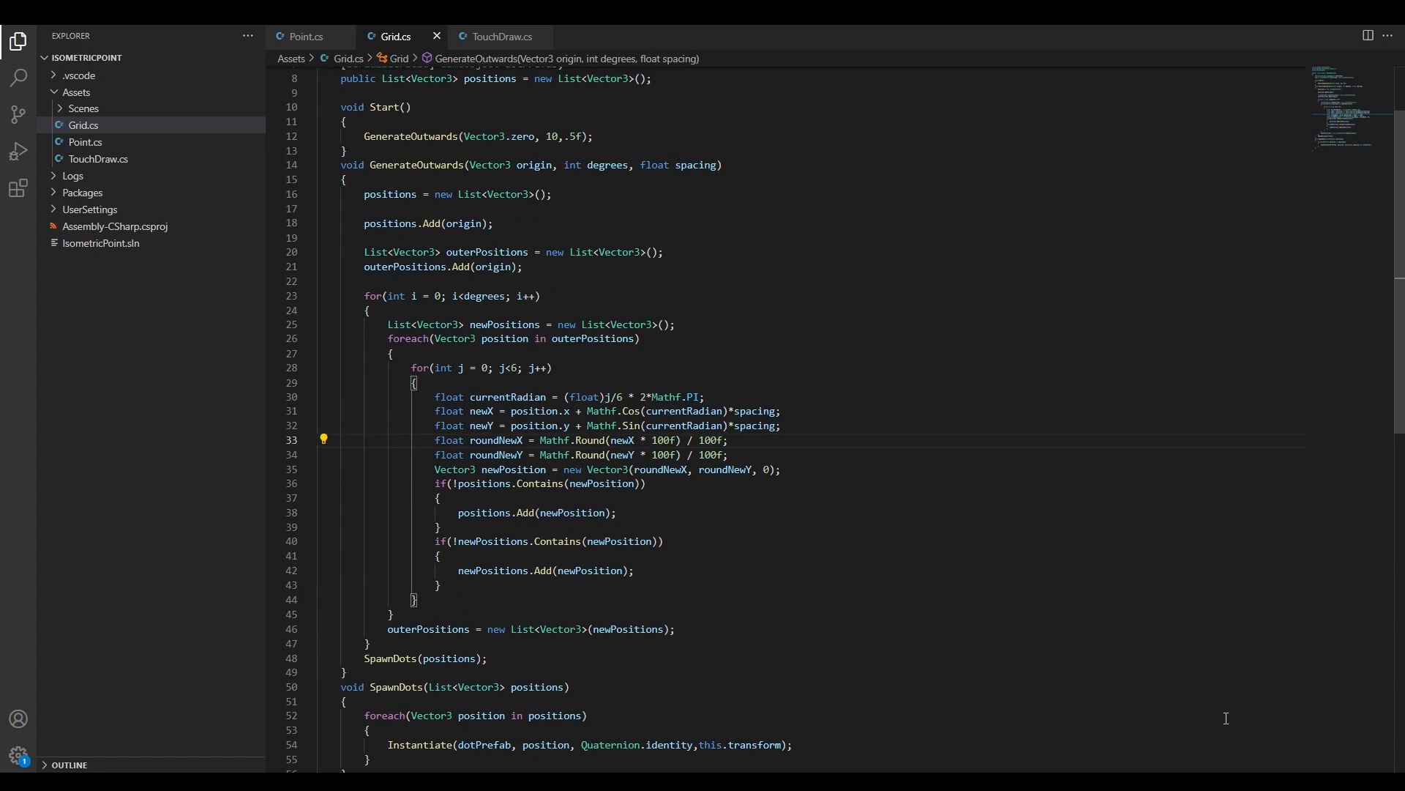
pyautogui.moveTo(1262, 732)
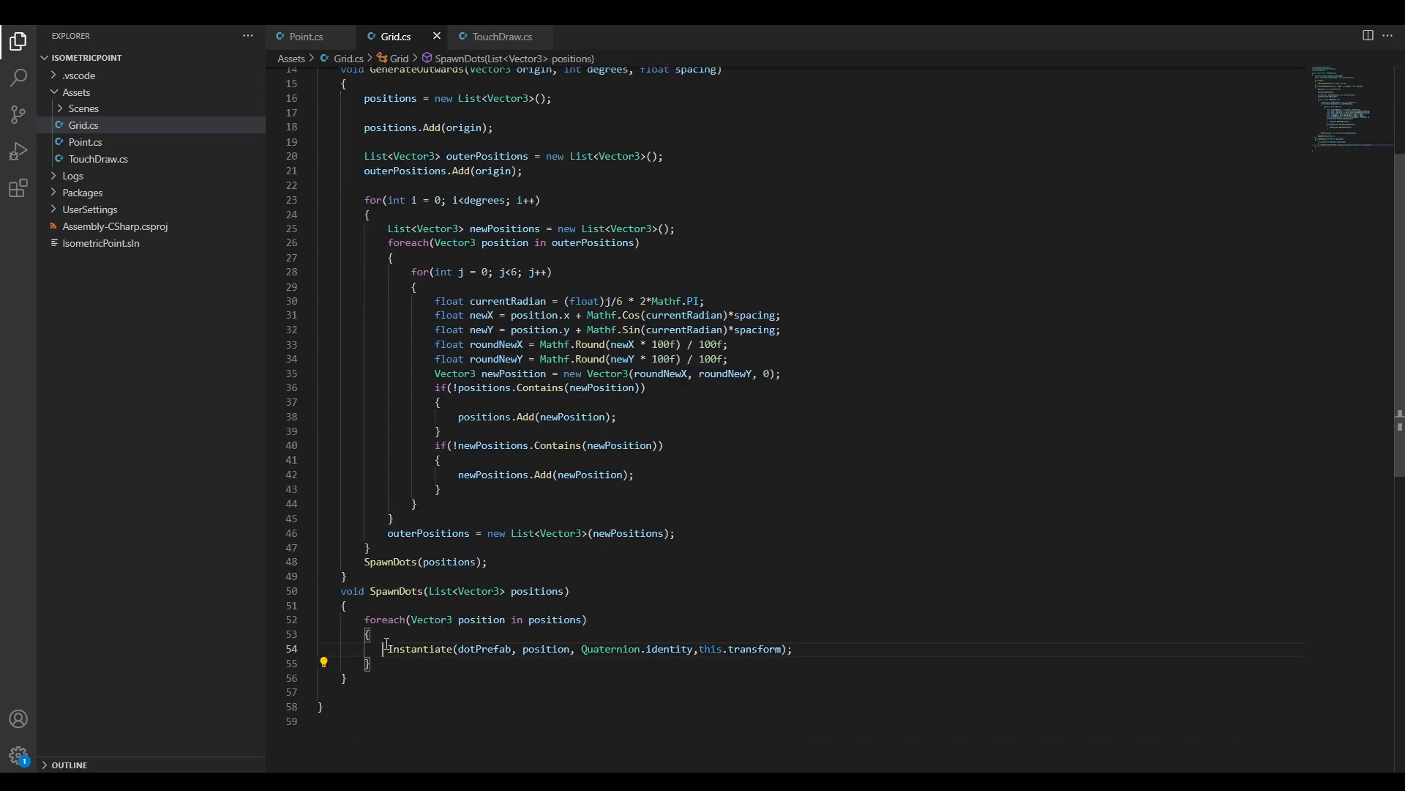
pyautogui.tripleClick(587, 649)
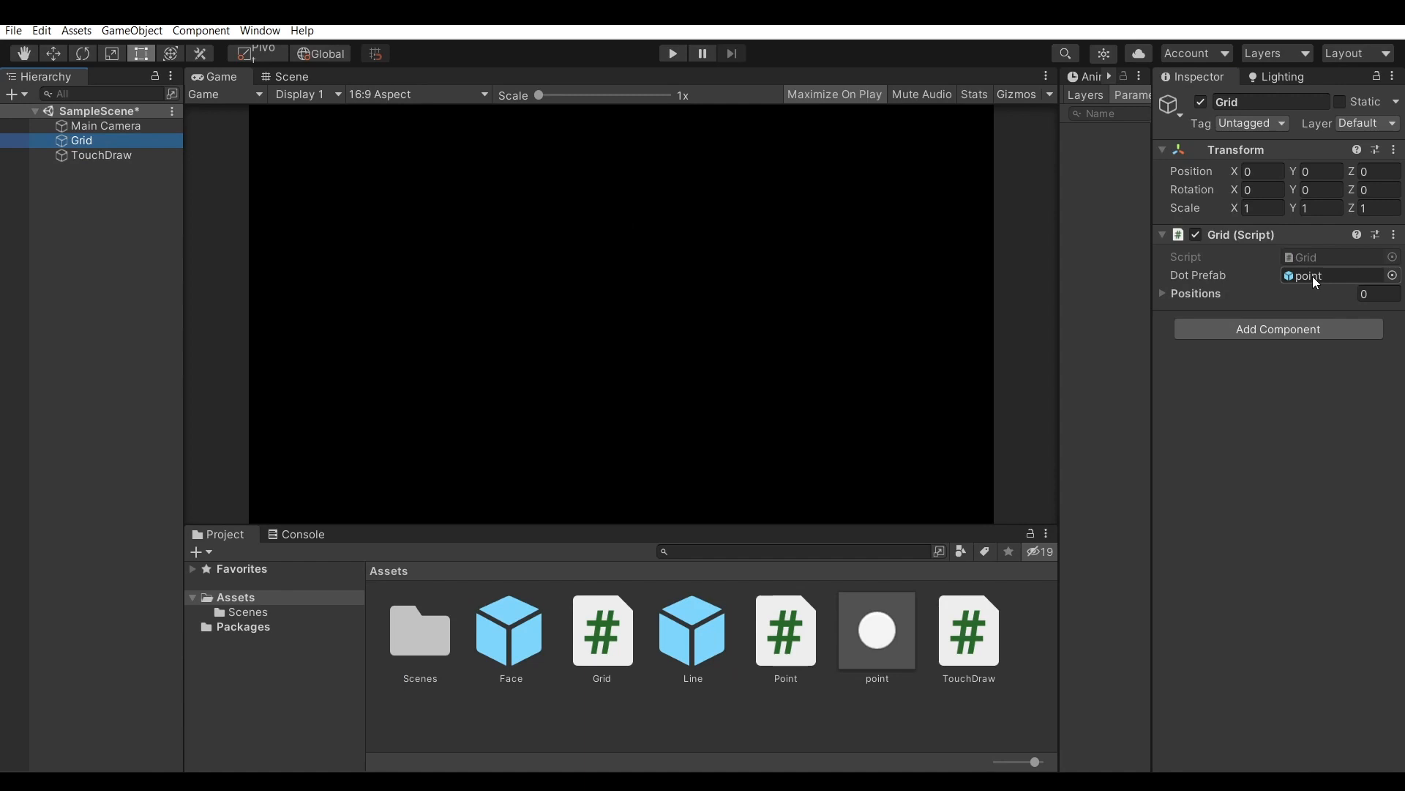
# Step: Select the generated point(Clone) dots and set their Circle Collider 2D radius to 1
pyautogui.doubleClick(877, 631)
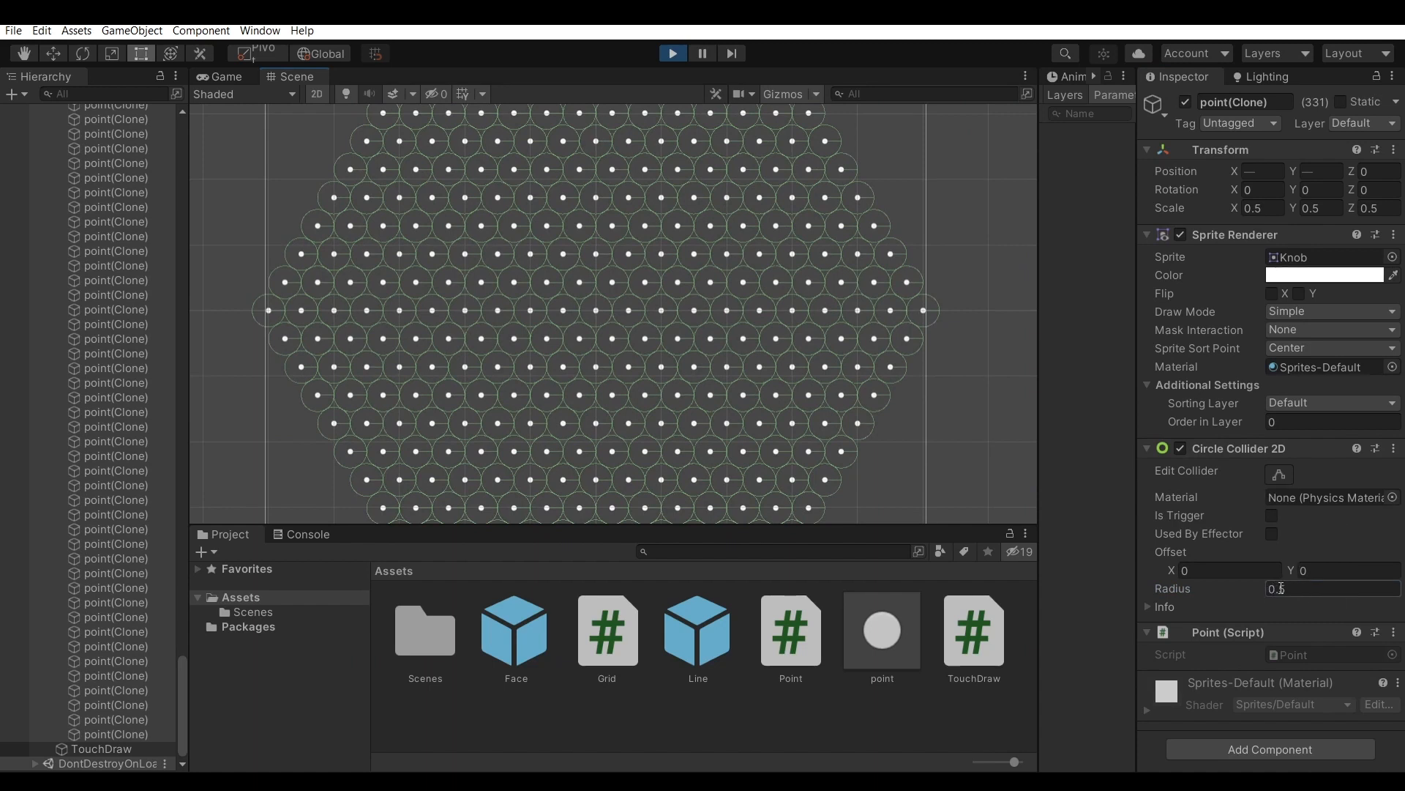
pyautogui.write('1')
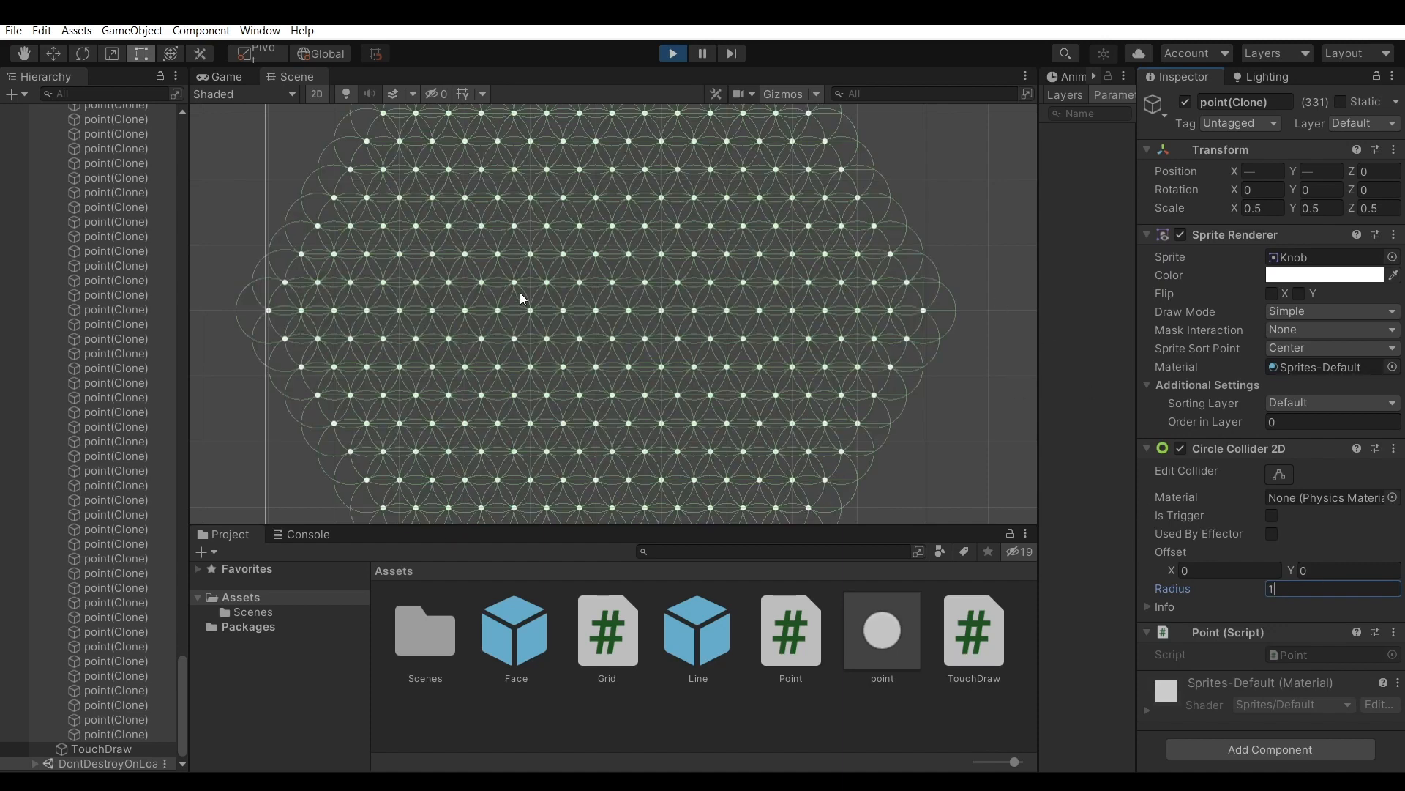
pyautogui.write('1')
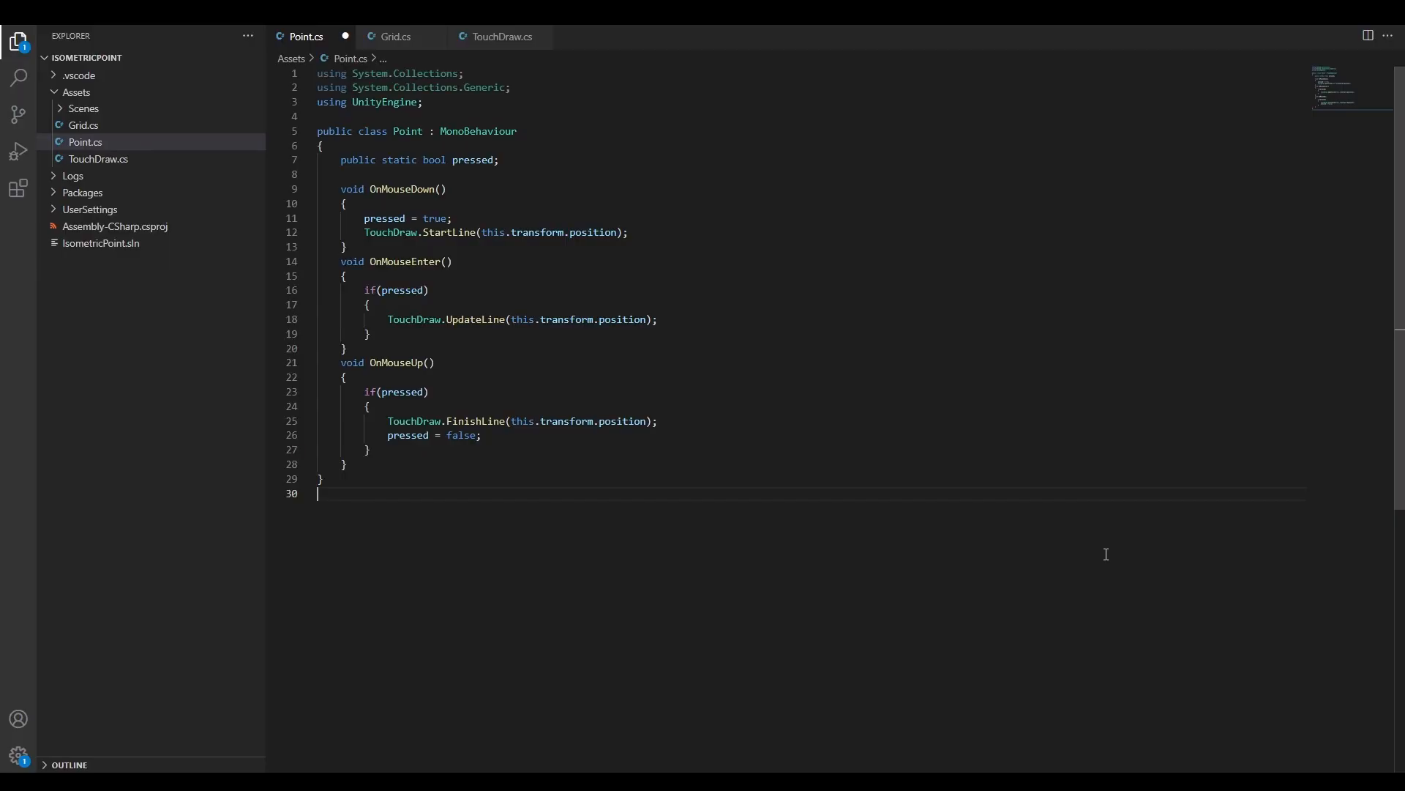
pyautogui.moveTo(1137, 679)
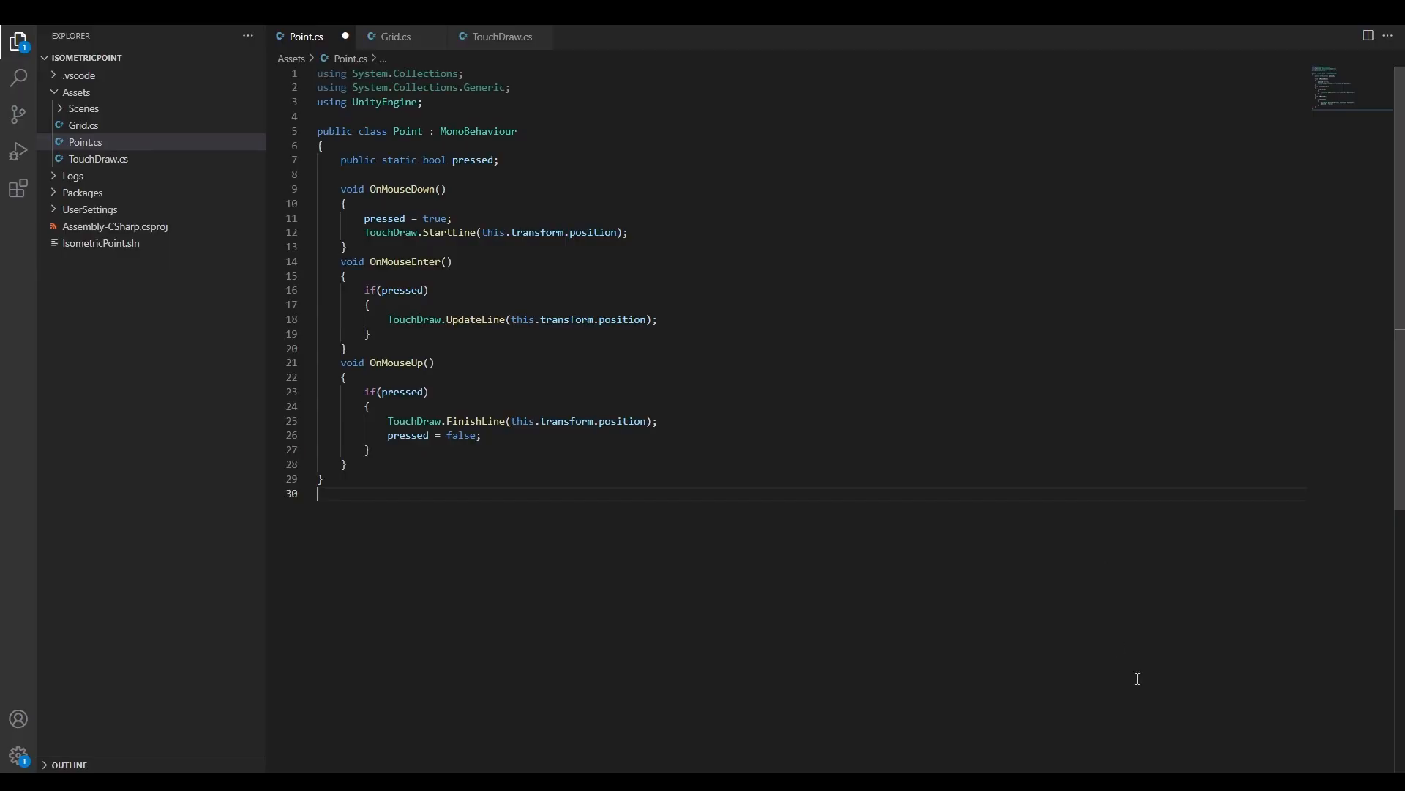
pyautogui.moveTo(735, 677)
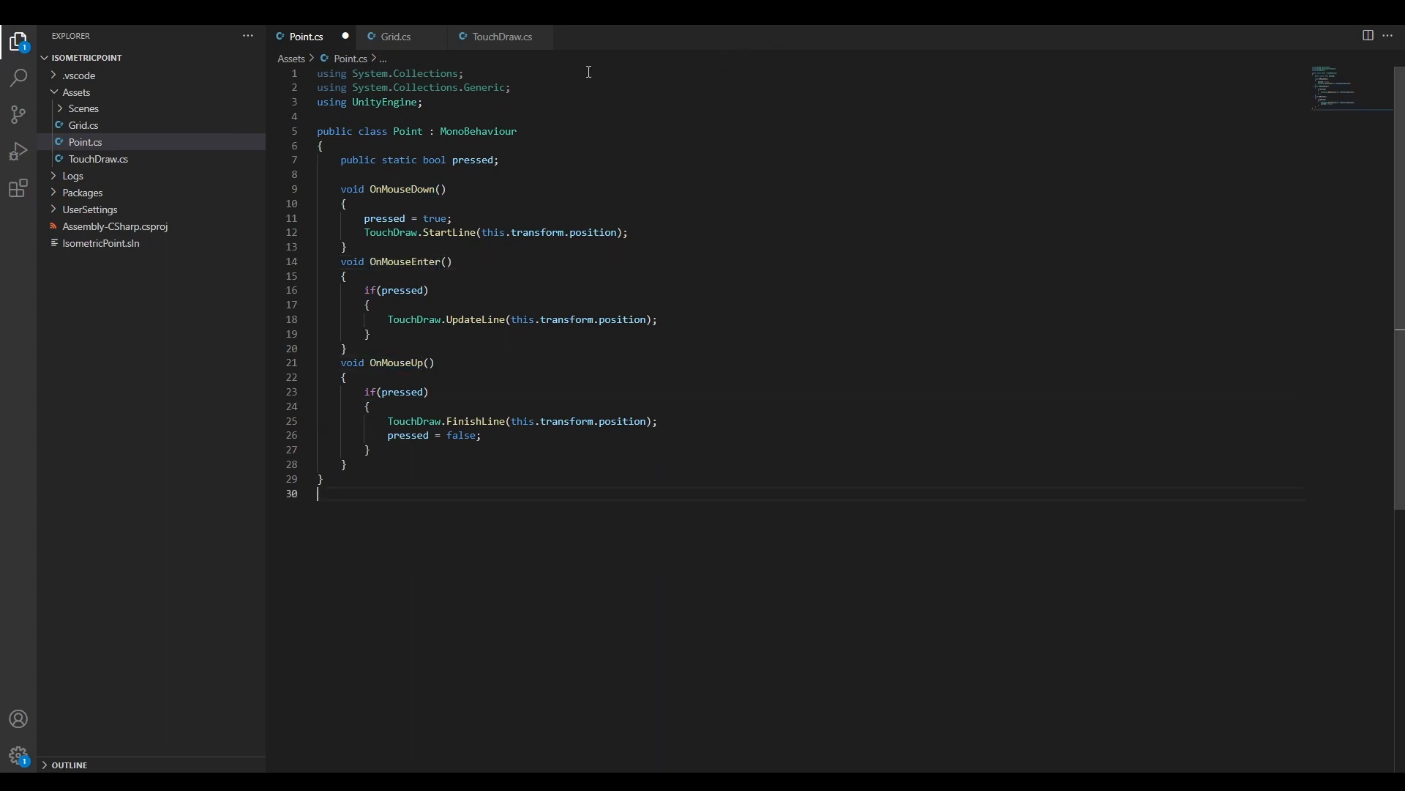
# Step: Switch from Point.cs's mouse handlers to the TouchDraw.cs script with StartLine, UpdateLine and FinishLine
pyautogui.click(500, 36)
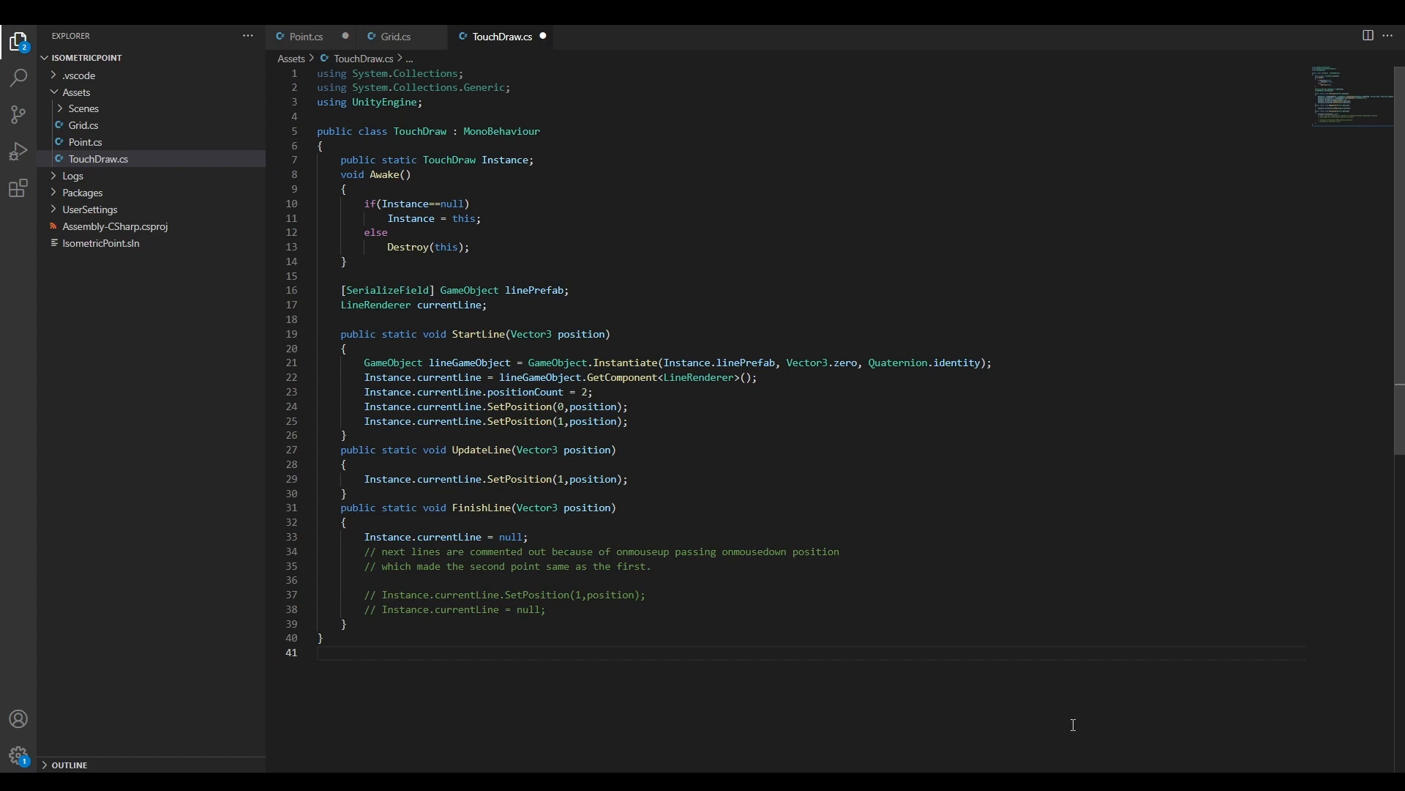
pyautogui.click(319, 653)
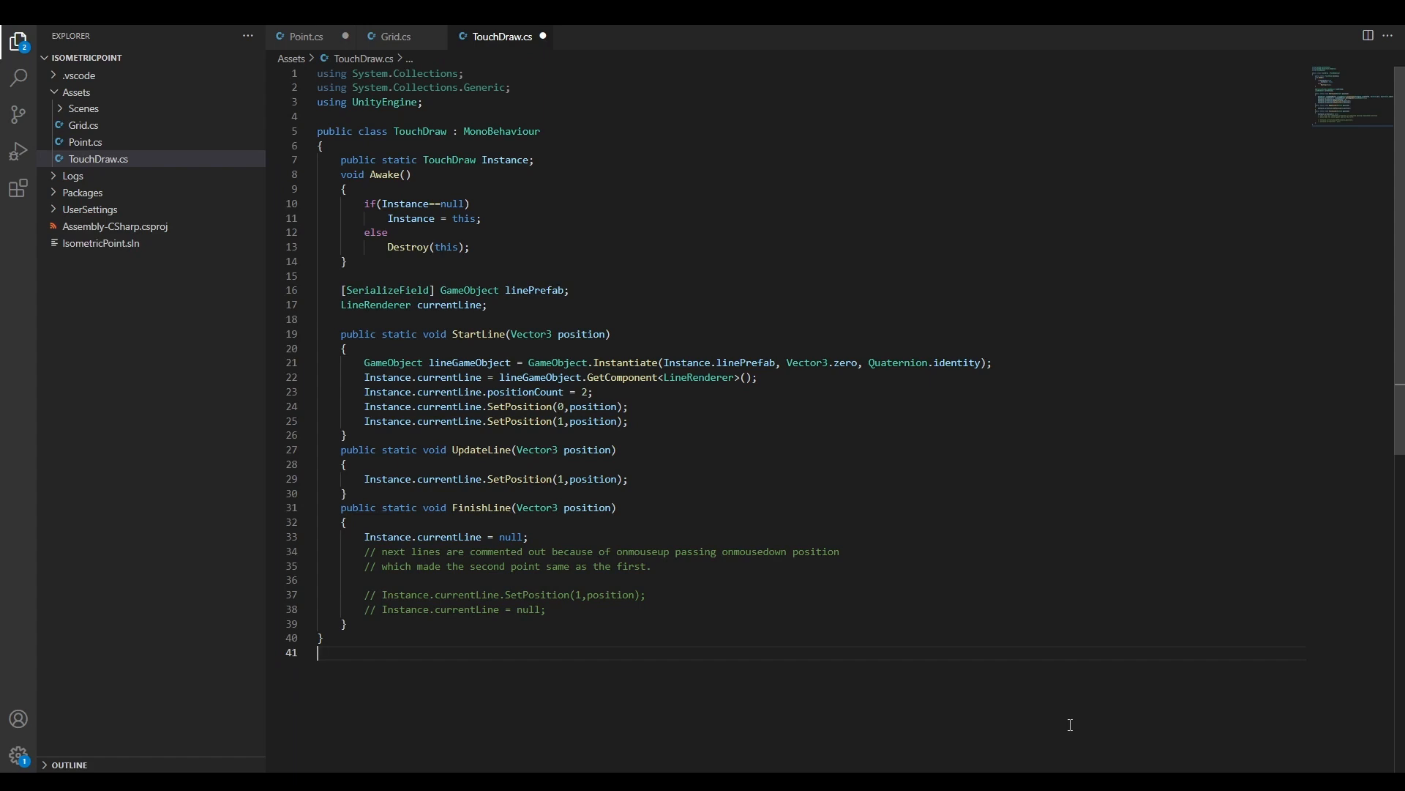